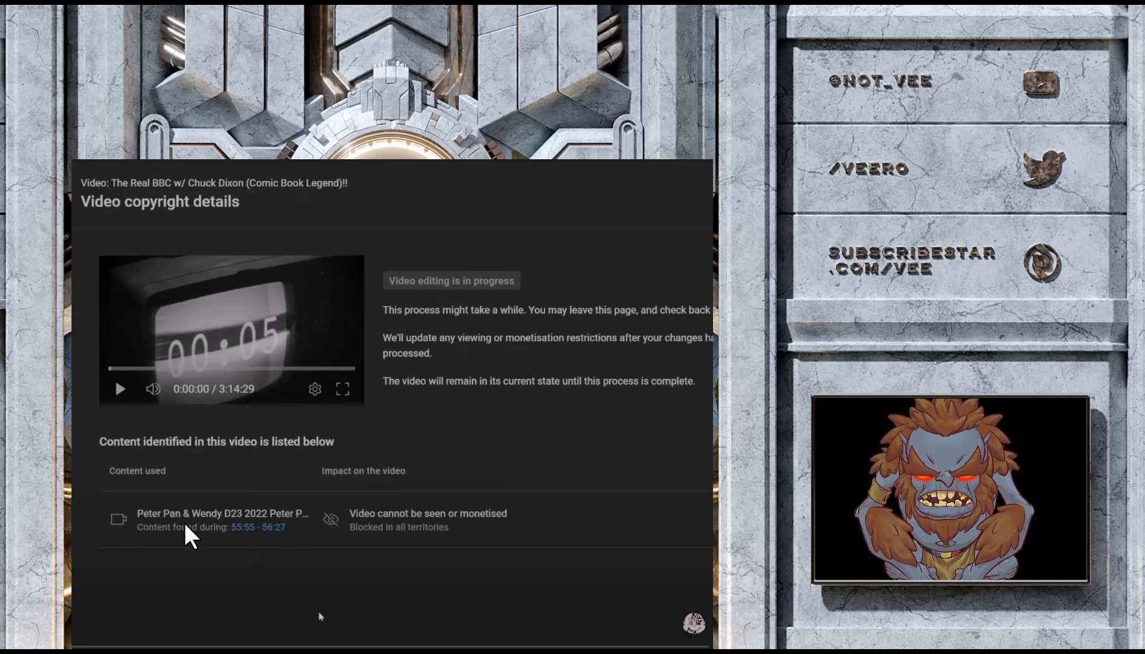
mouse_move(437, 476)
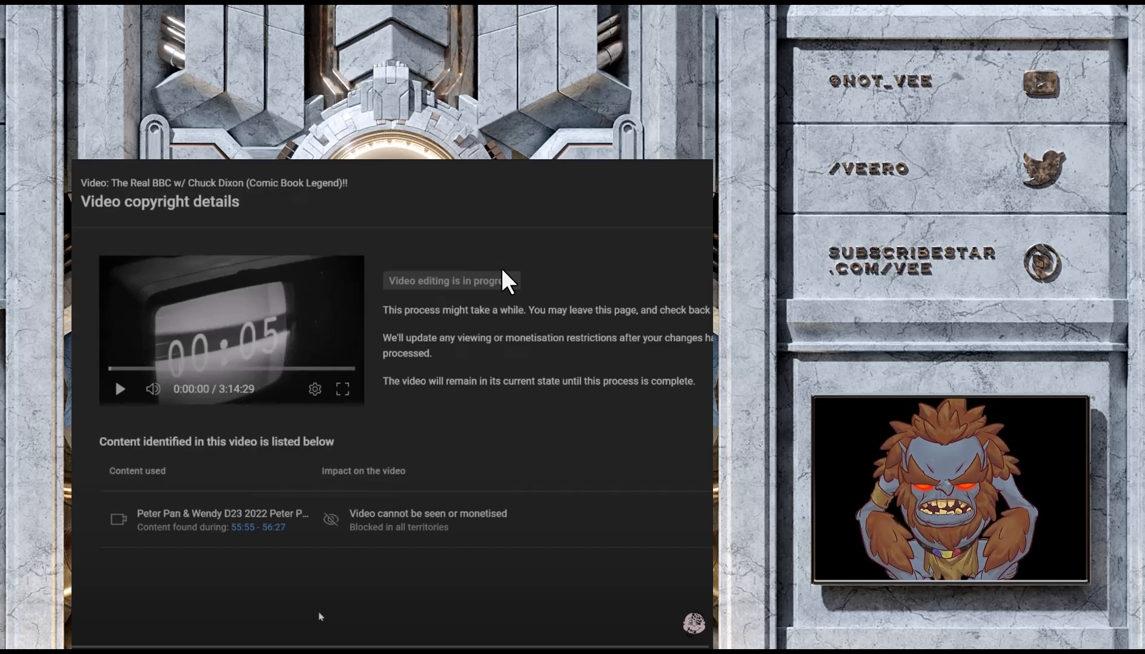
mouse_move(448, 198)
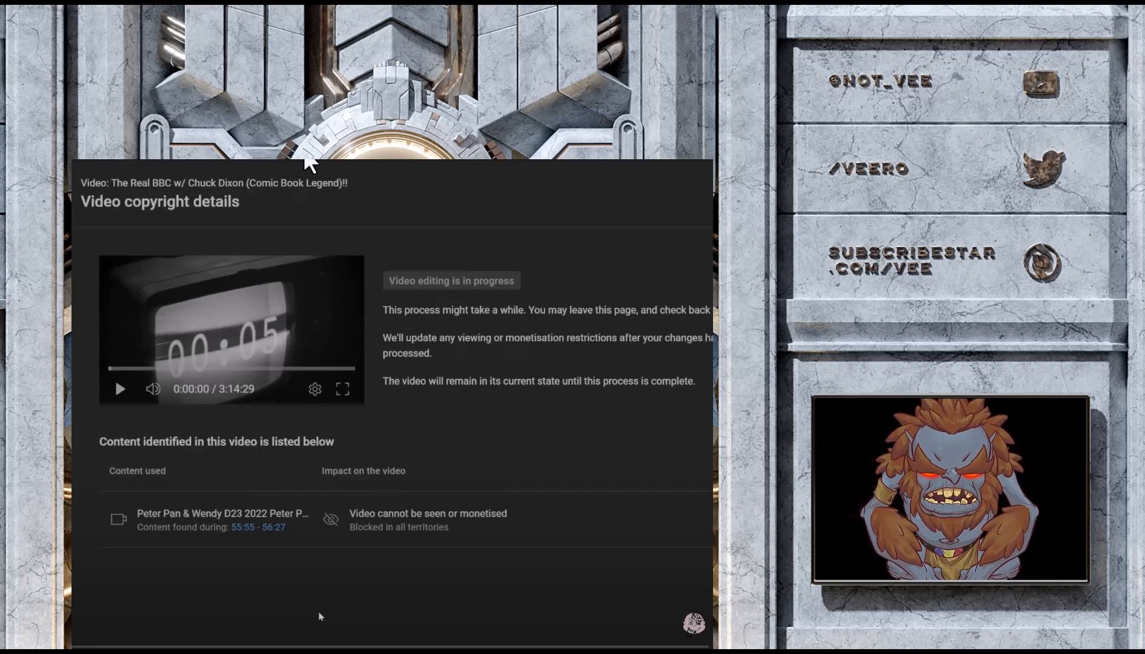
mouse_move(524, 501)
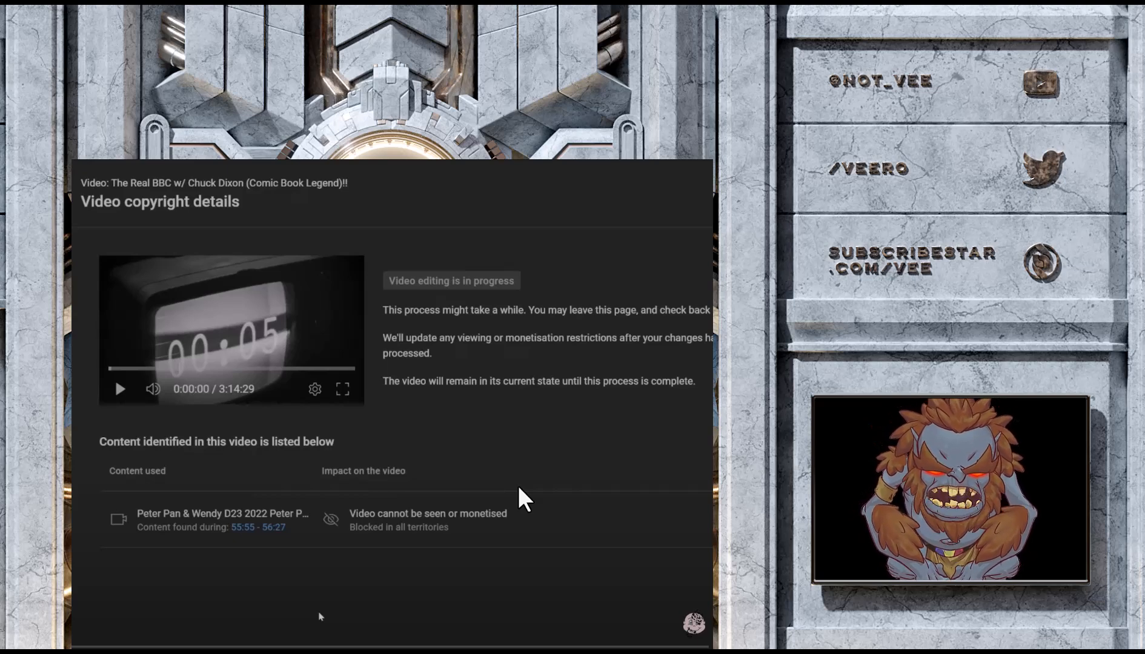
mouse_move(160, 290)
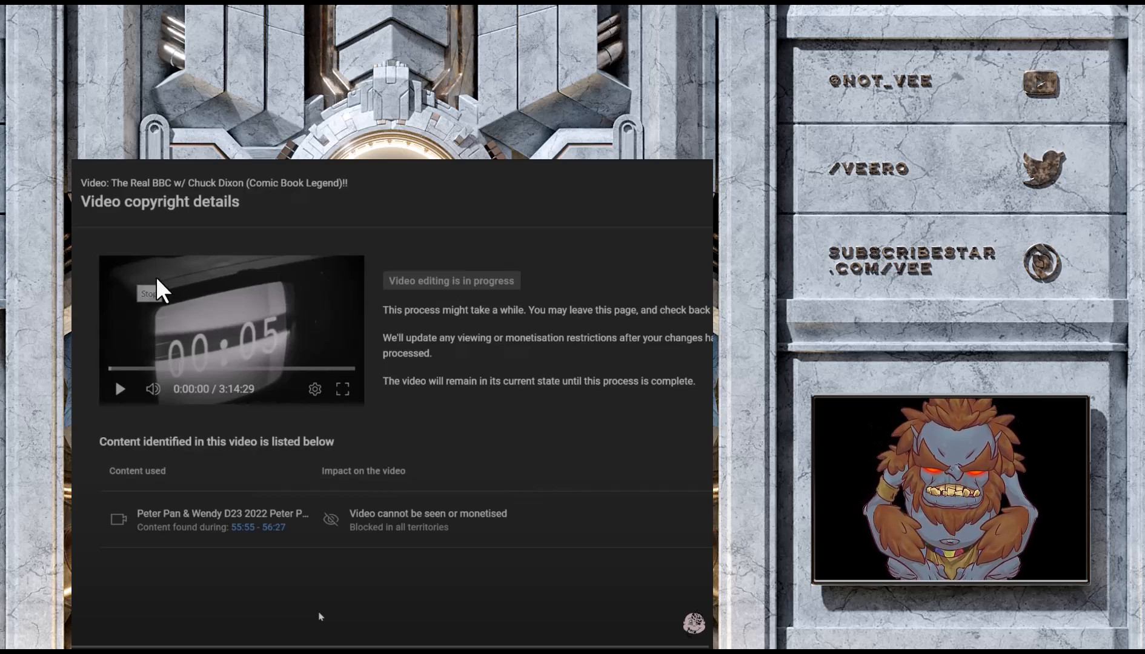